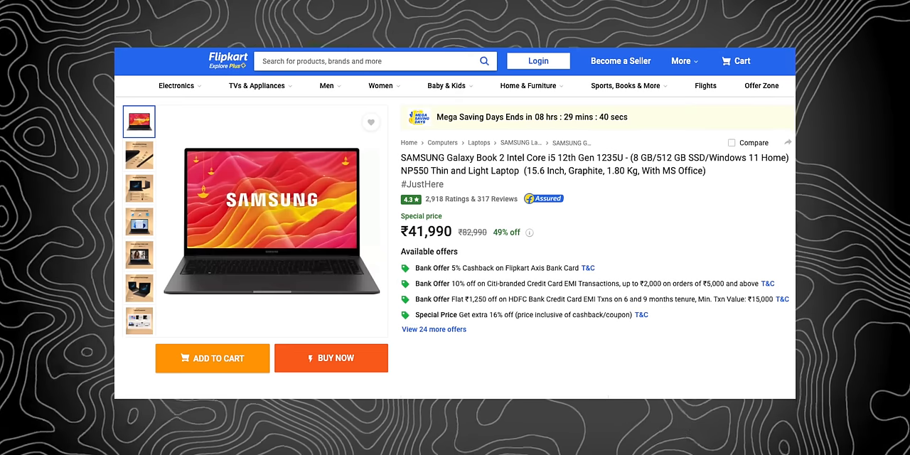
# Scroll the Start menu's app list past the Samsung utilities to Screen Recorder and Snipping Tool
pyautogui.doubleClick(425, 231)
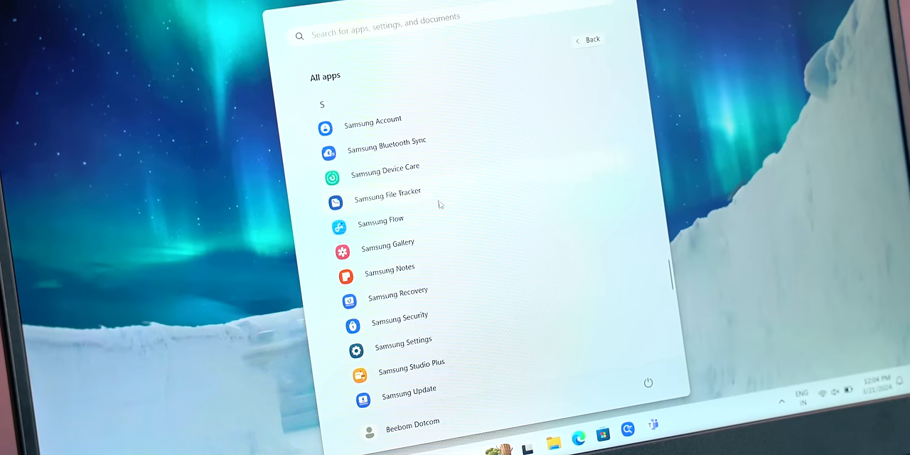
pyautogui.scroll(-3)
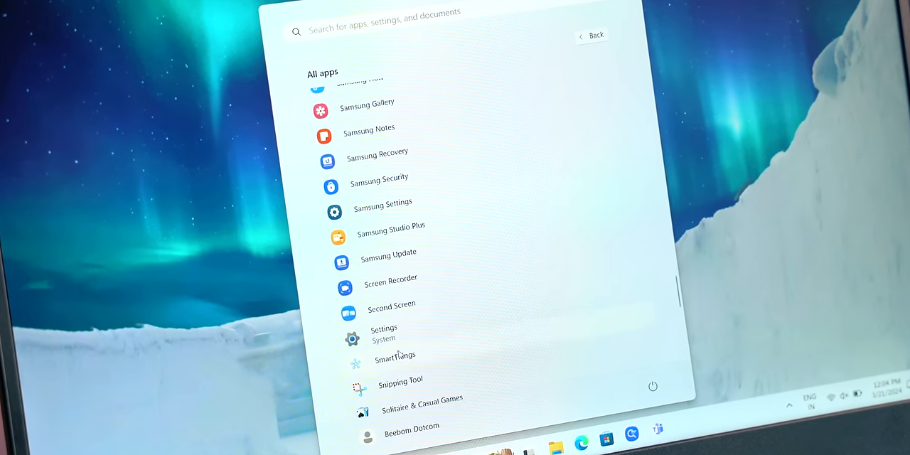